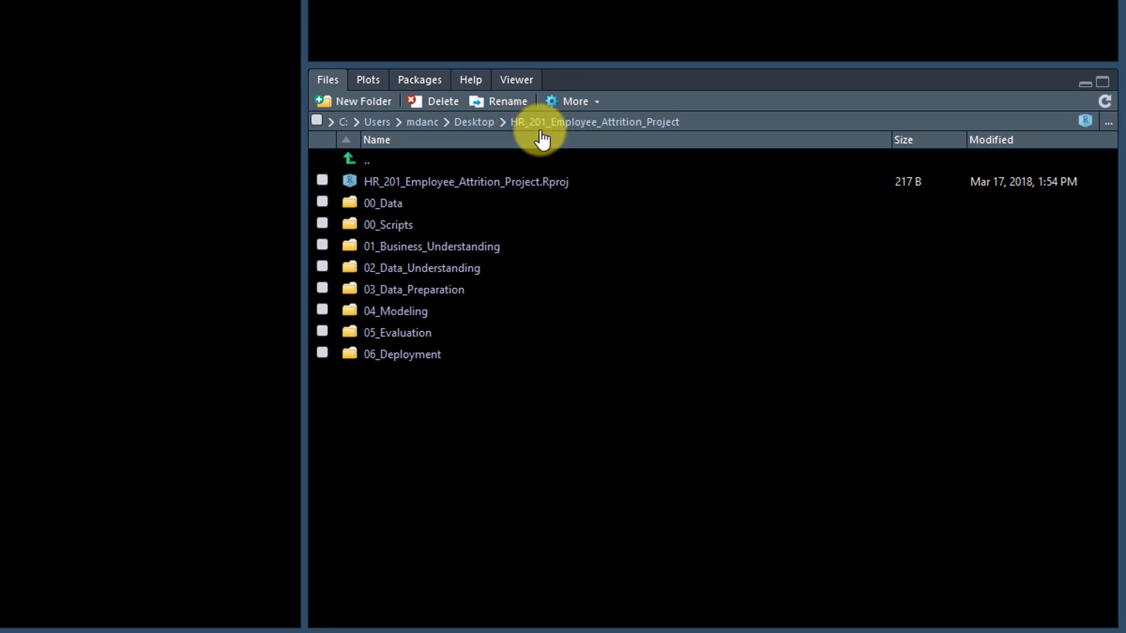
mouse_move(626, 131)
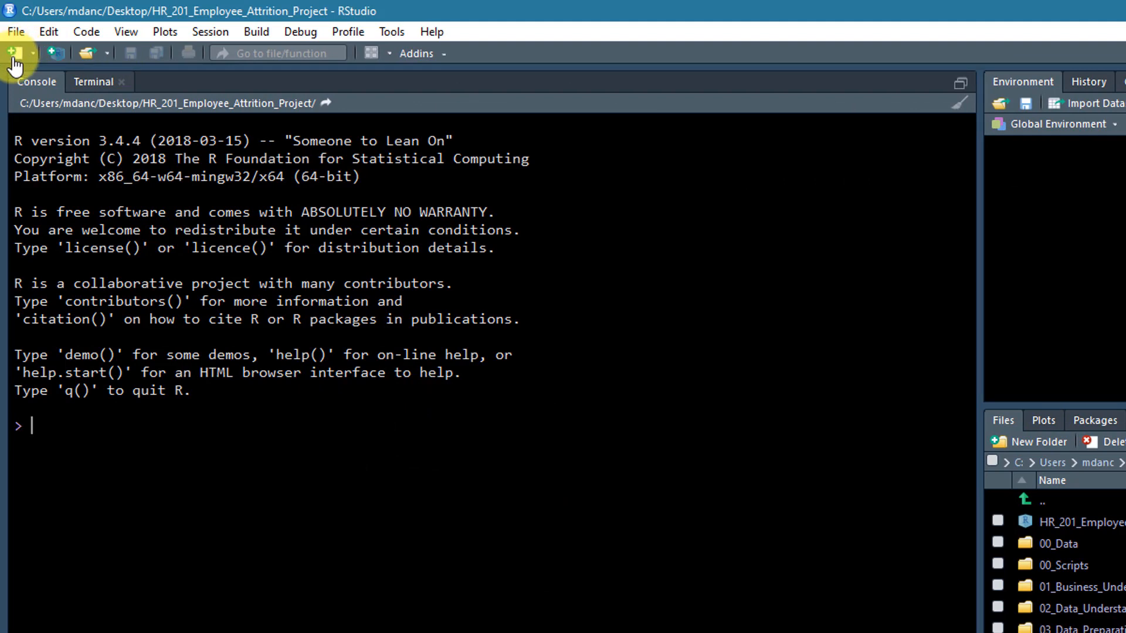
Start a new blank R script from the New File menu
click(12, 53)
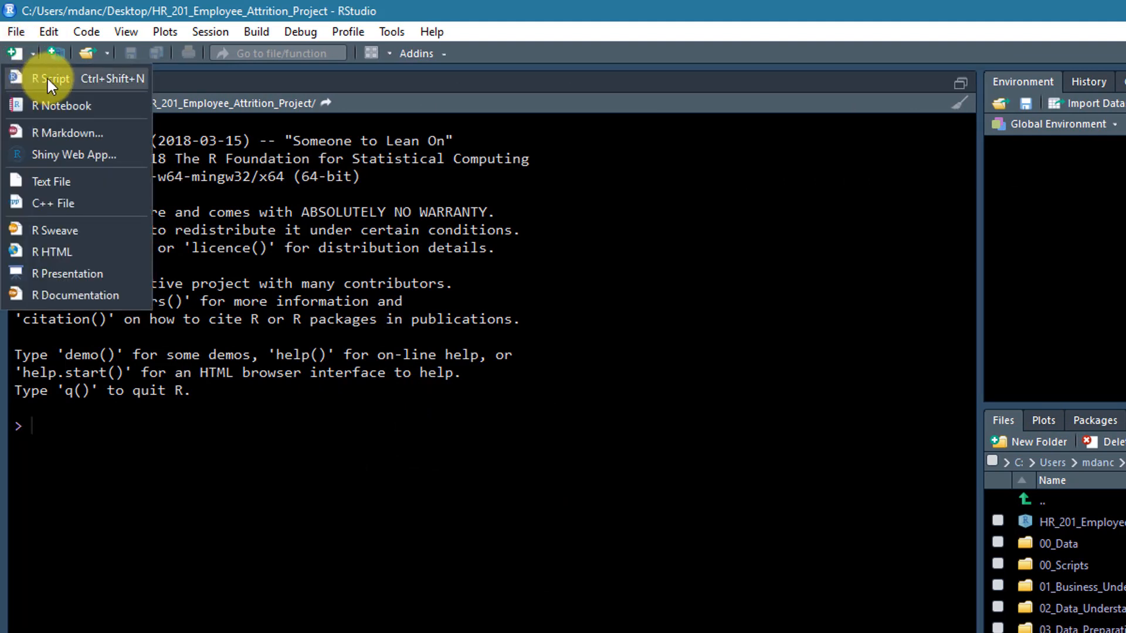
click(51, 79)
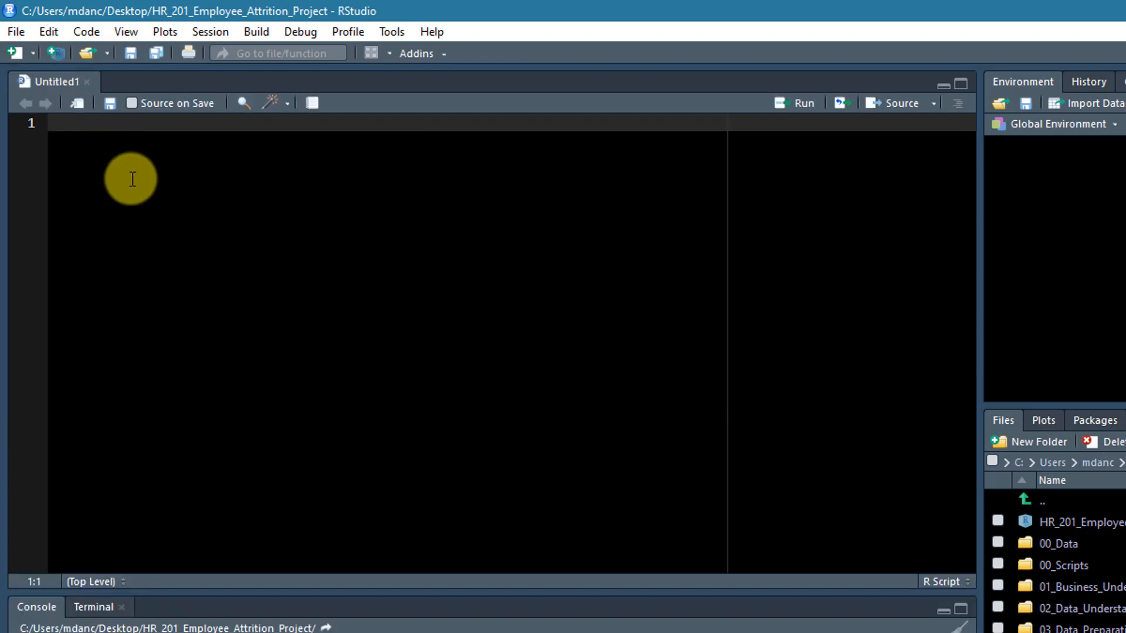
mouse_move(159, 139)
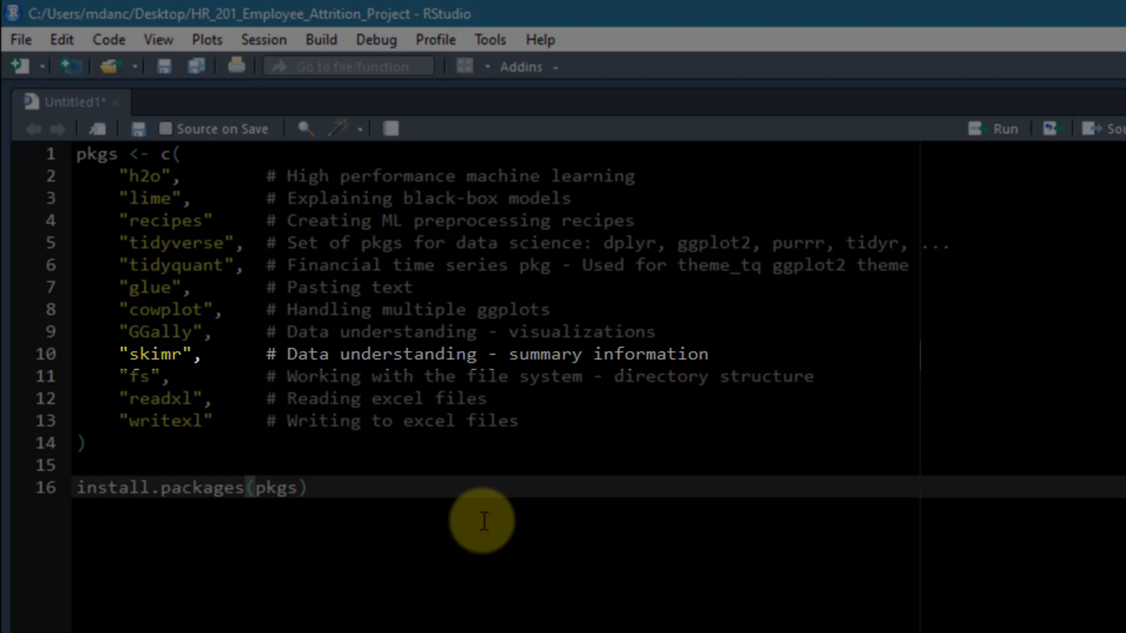
mouse_move(484, 522)
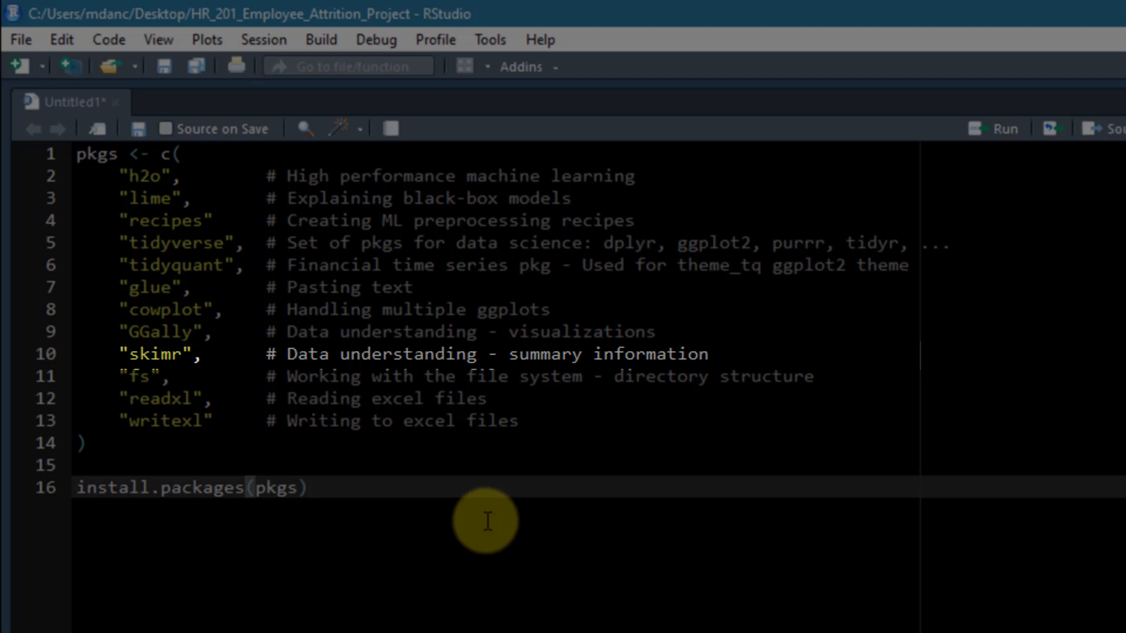
mouse_move(518, 500)
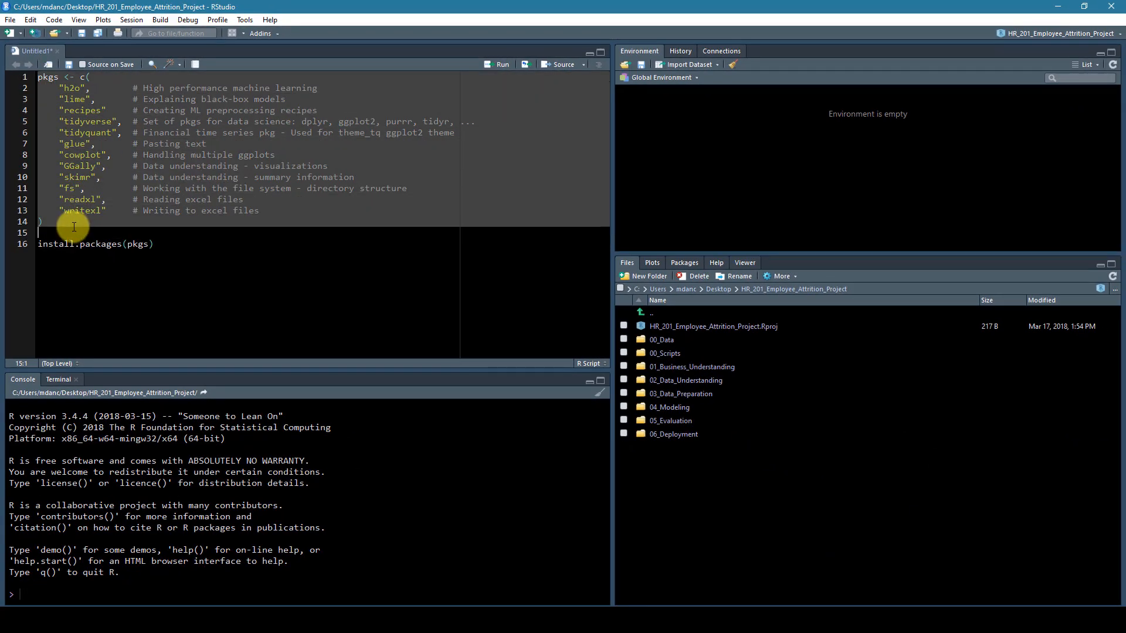
Run the selected pkgs vector definition in the console with Ctrl+Enter
key(ctrl+Return)
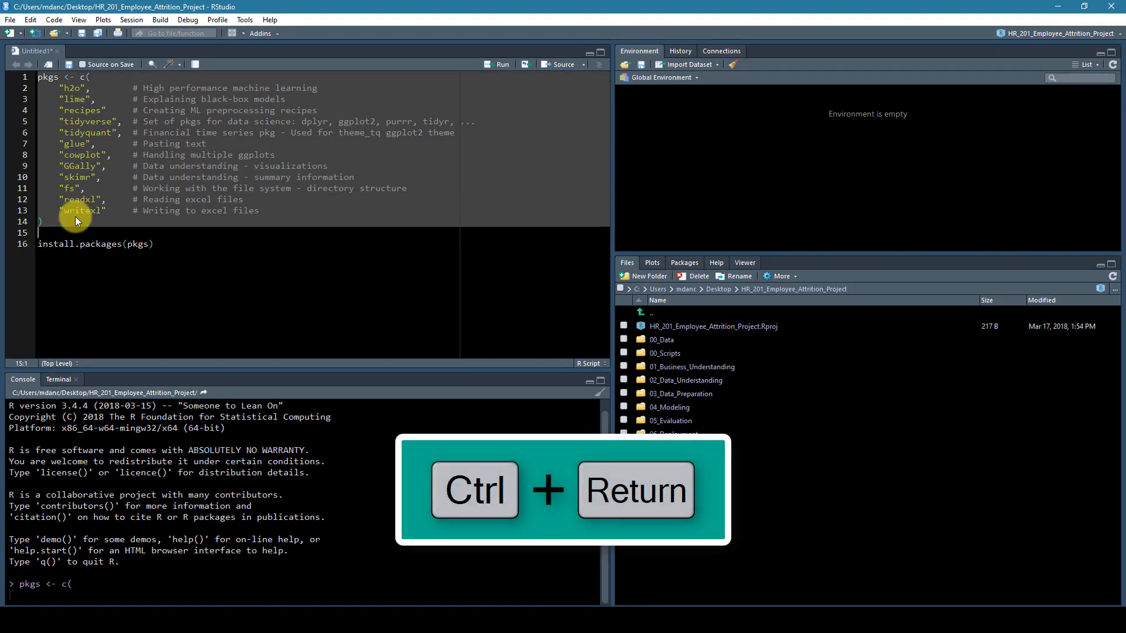